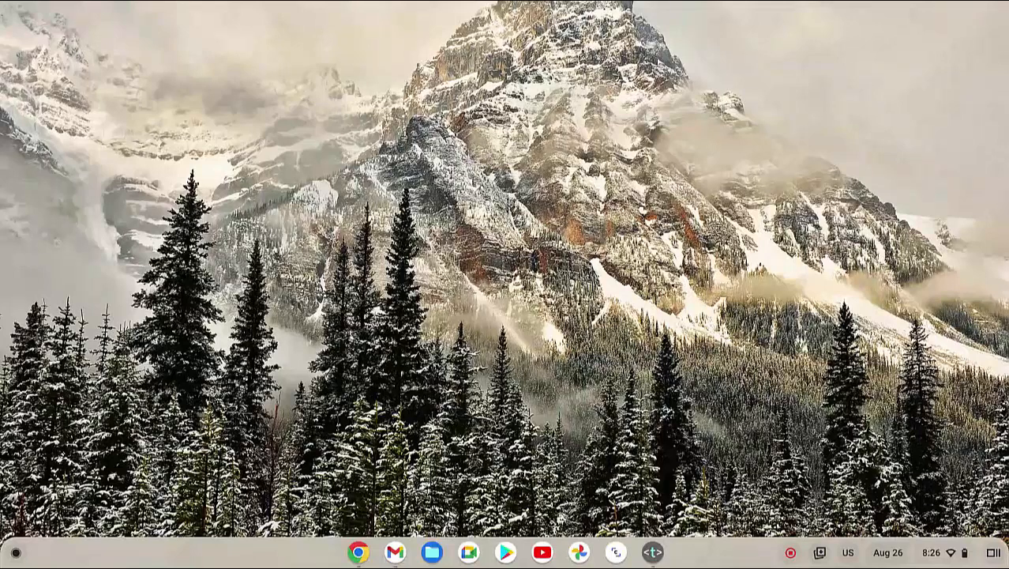
# - Show the available input methods, English (UK) and English (US), from the shelf indicator
pyautogui.click(847, 553)
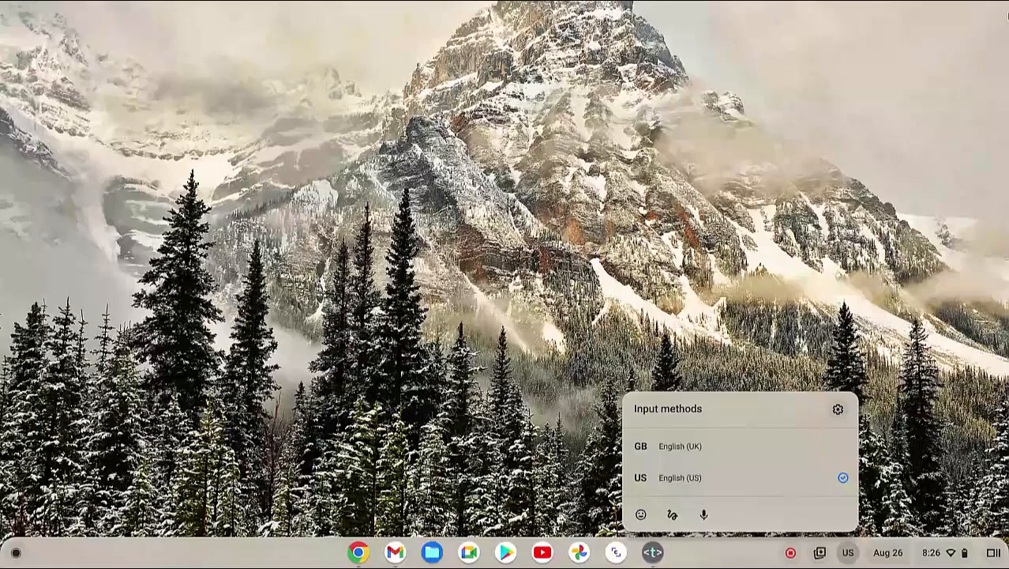
# - Reach the English (US) input method's settings page under Inputs and keyboards
pyautogui.click(838, 409)
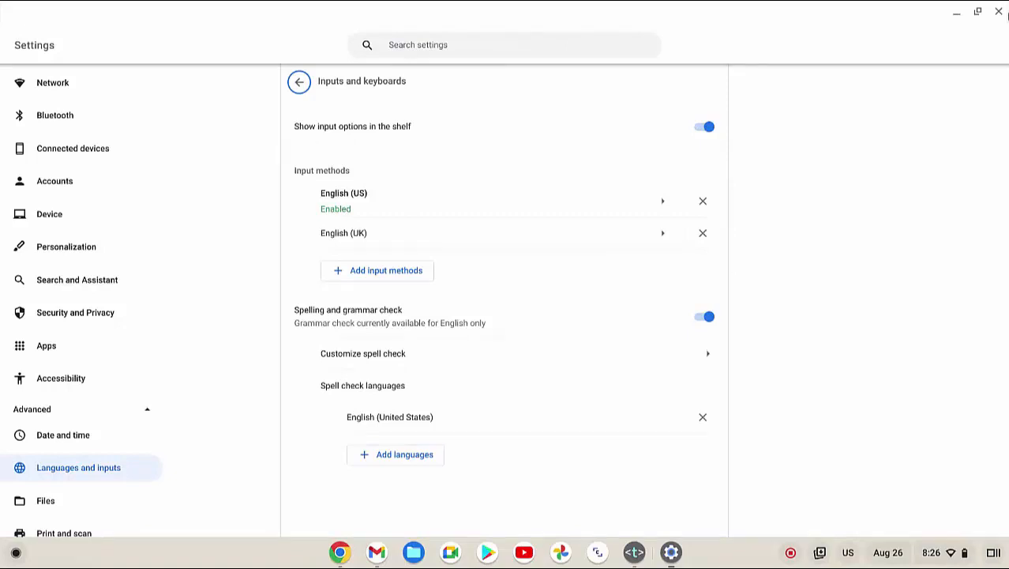
pyautogui.moveTo(998, 13)
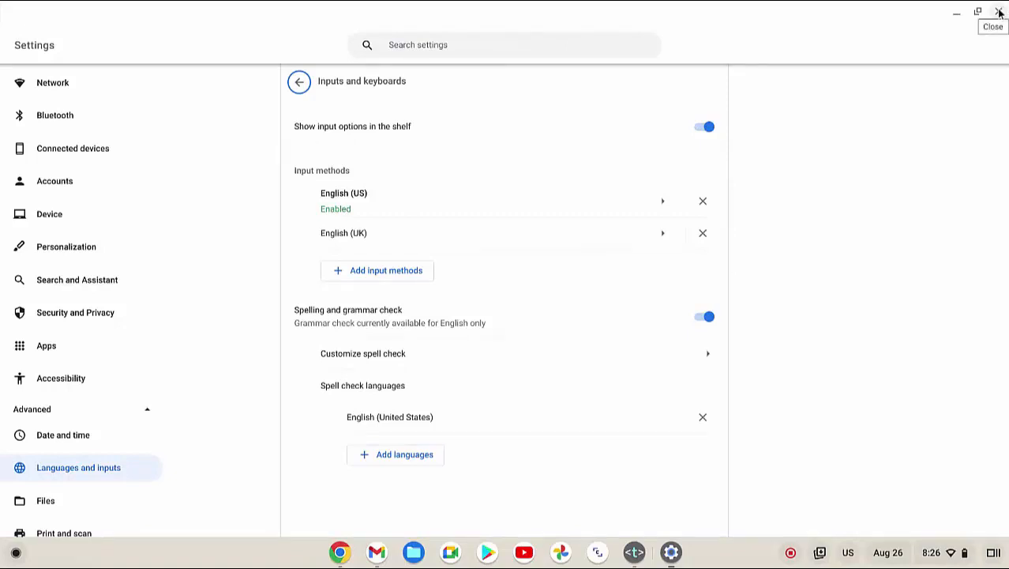
pyautogui.click(664, 200)
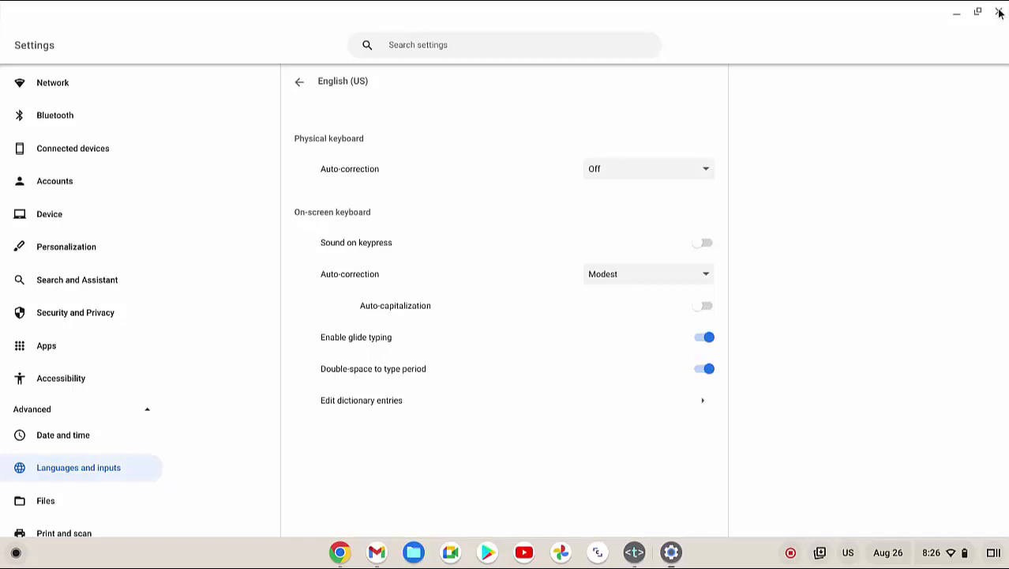
# - Switch on Auto-capitalization for the English (US) on-screen keyboard
pyautogui.click(702, 307)
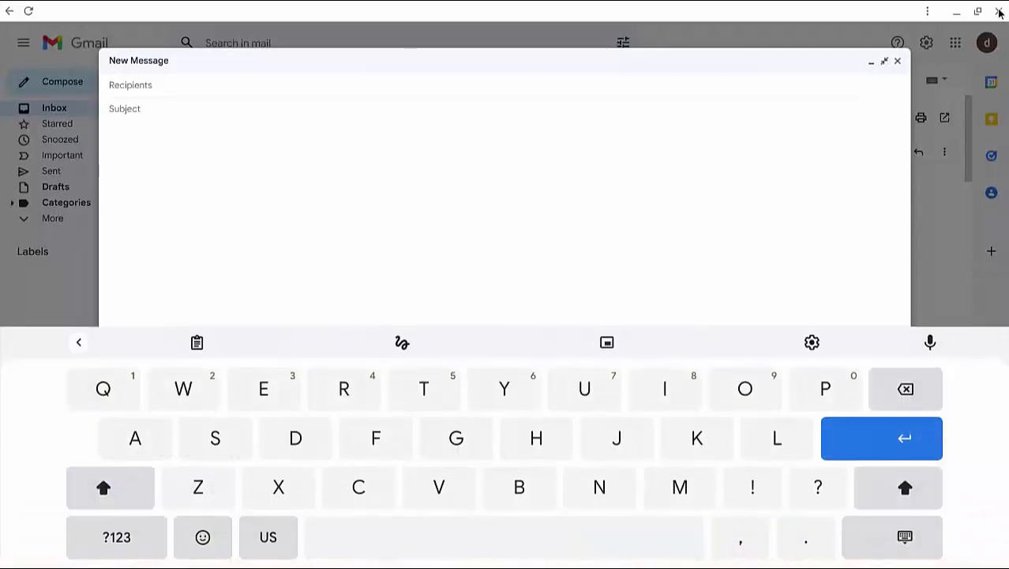
# - Enter "This is a try" in the Gmail message body with the on-screen keyboard
pyautogui.write('This is')
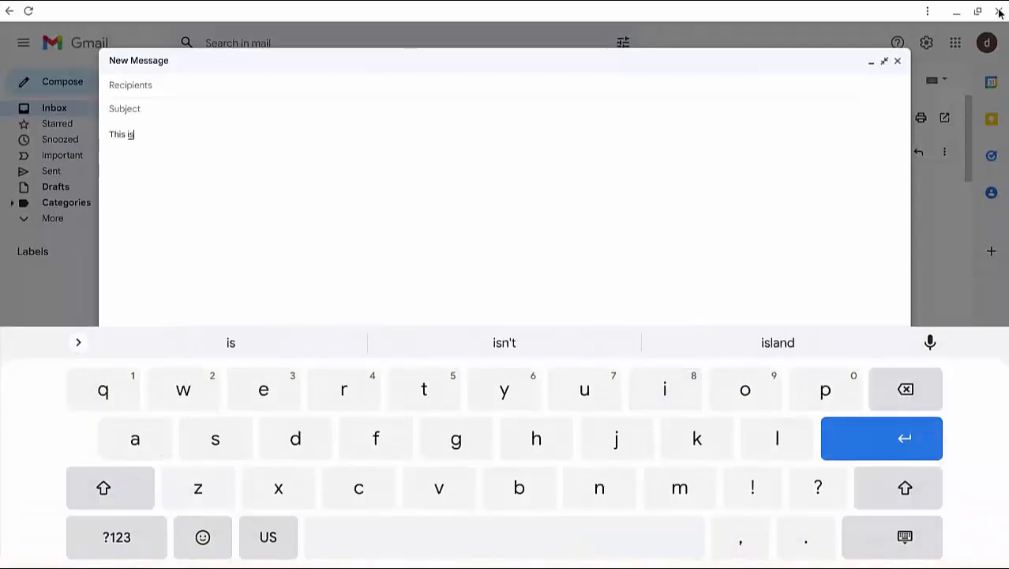
pyautogui.write('a')
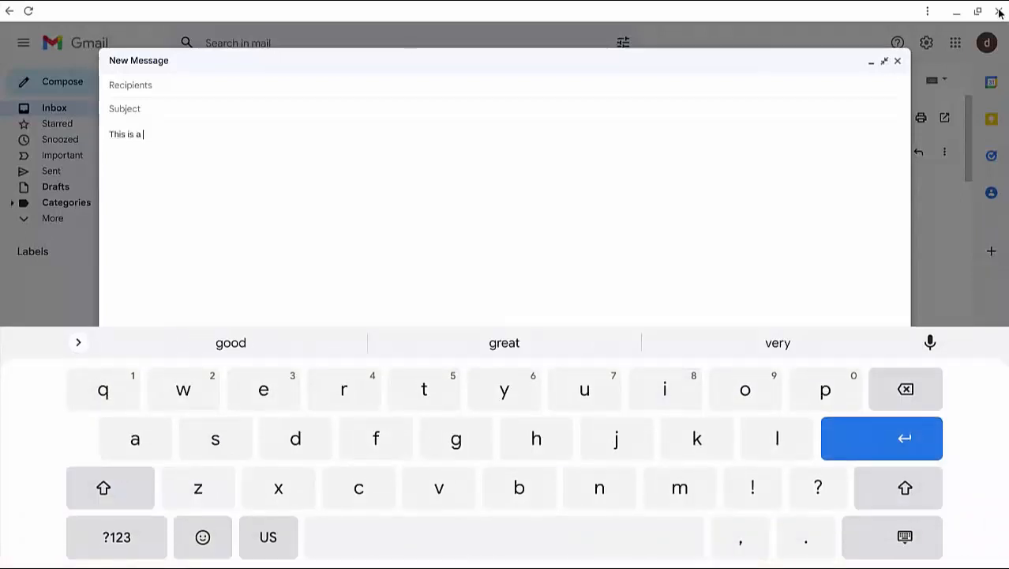
pyautogui.write('try')
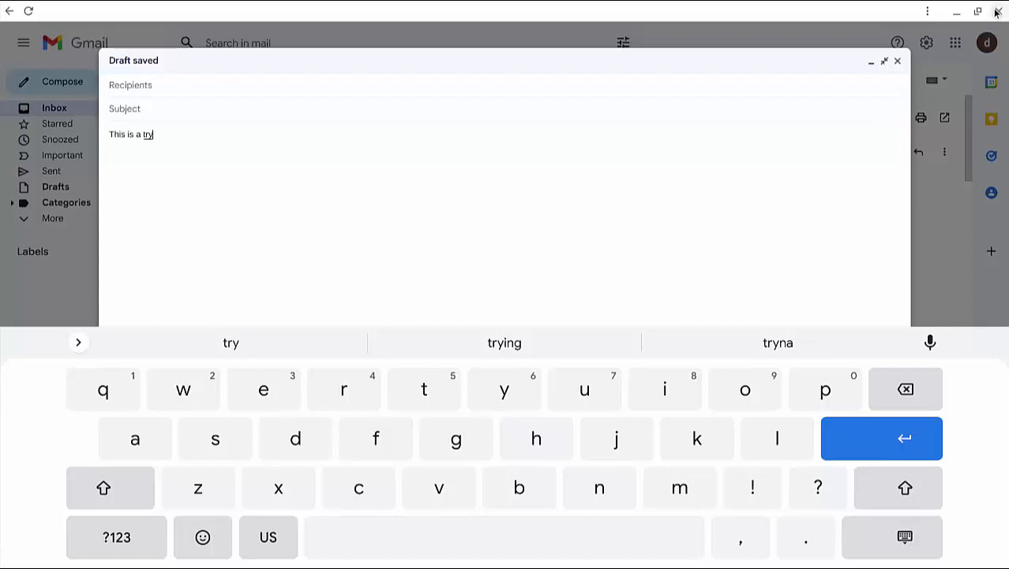
pyautogui.moveTo(997, 13)
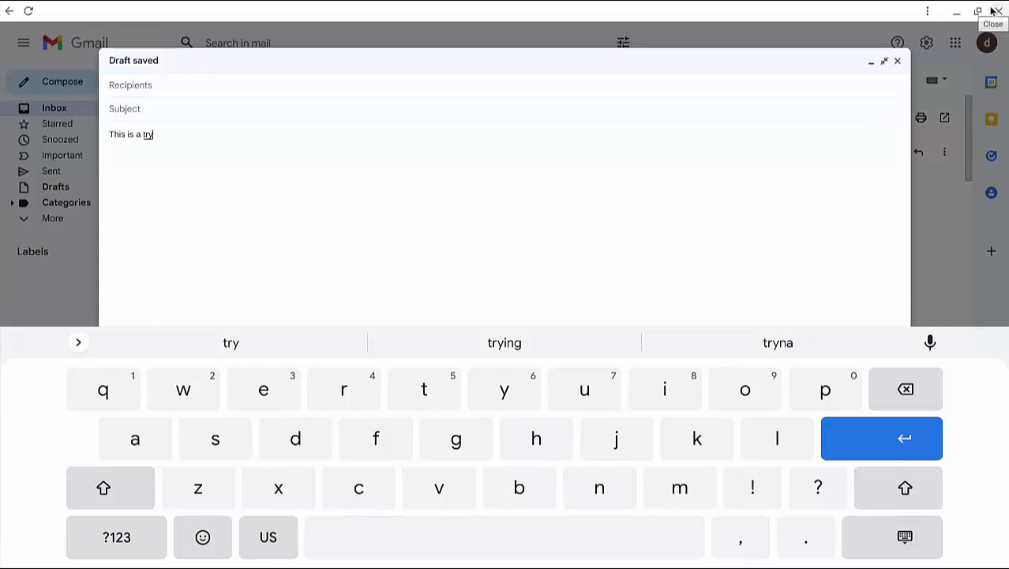